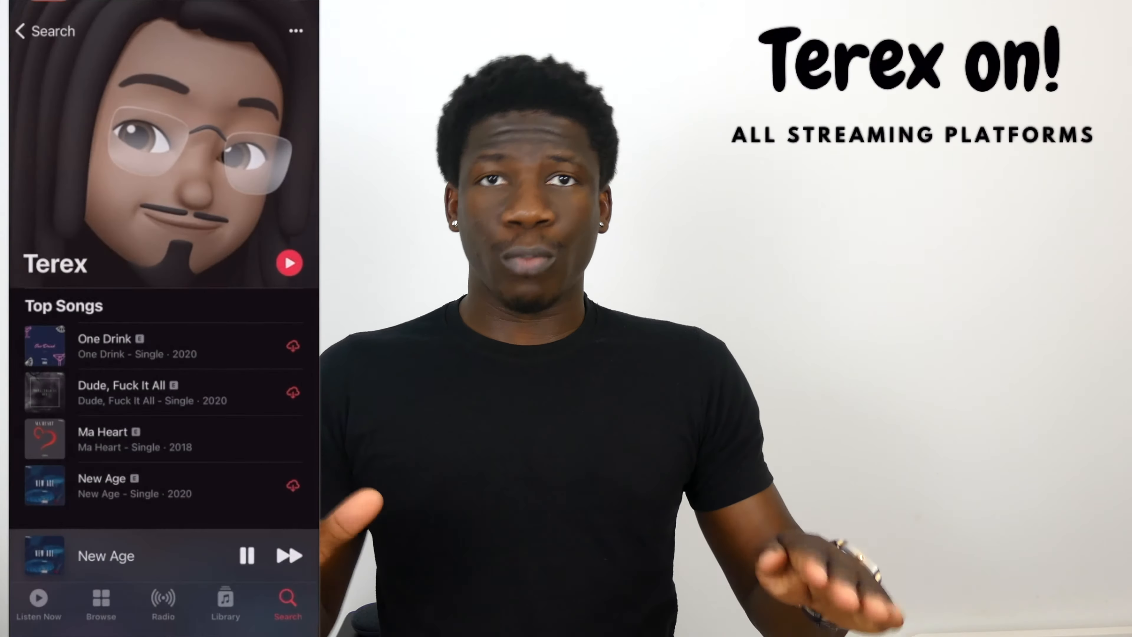
Step: Play One Drink from the Top Songs list on the Terex artist page
scroll("down", 3)
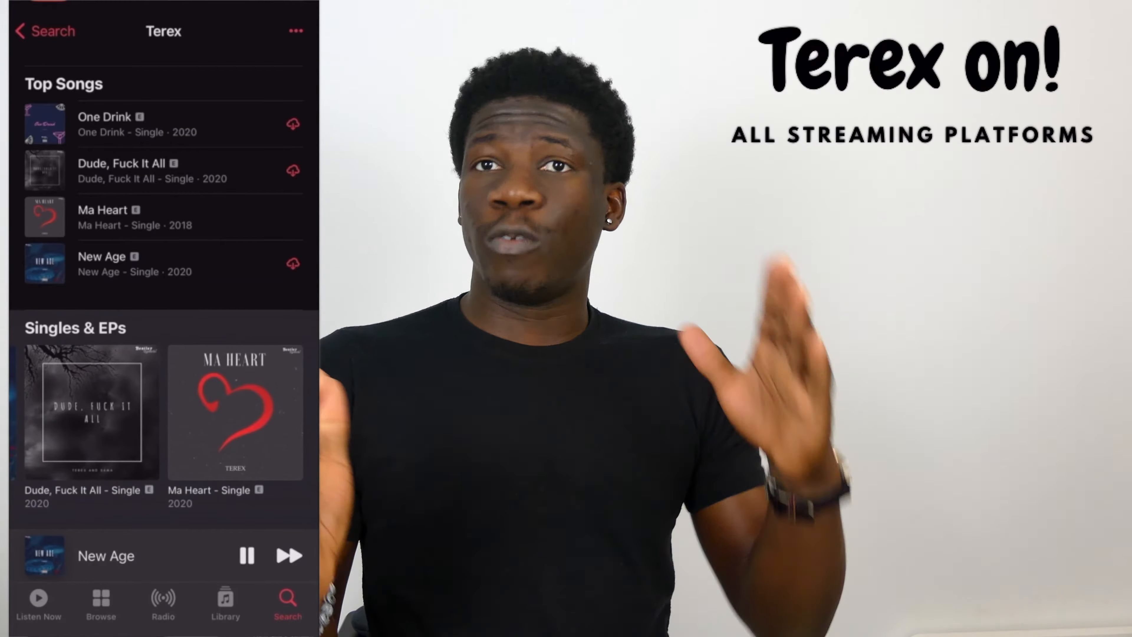
scroll("right", 3)
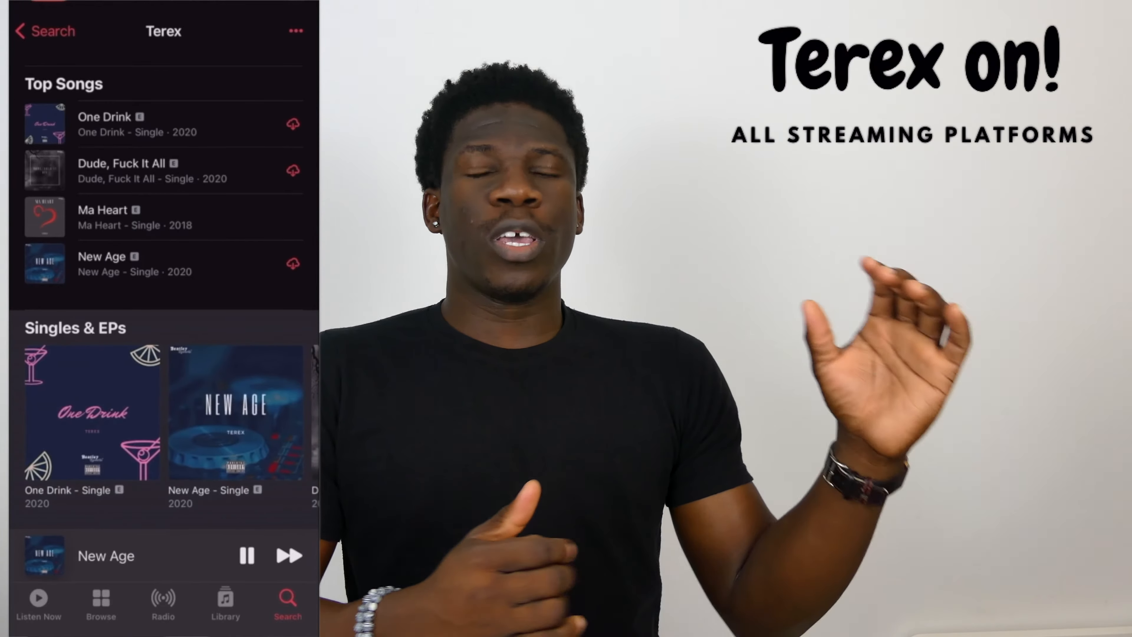
scroll("down", 3)
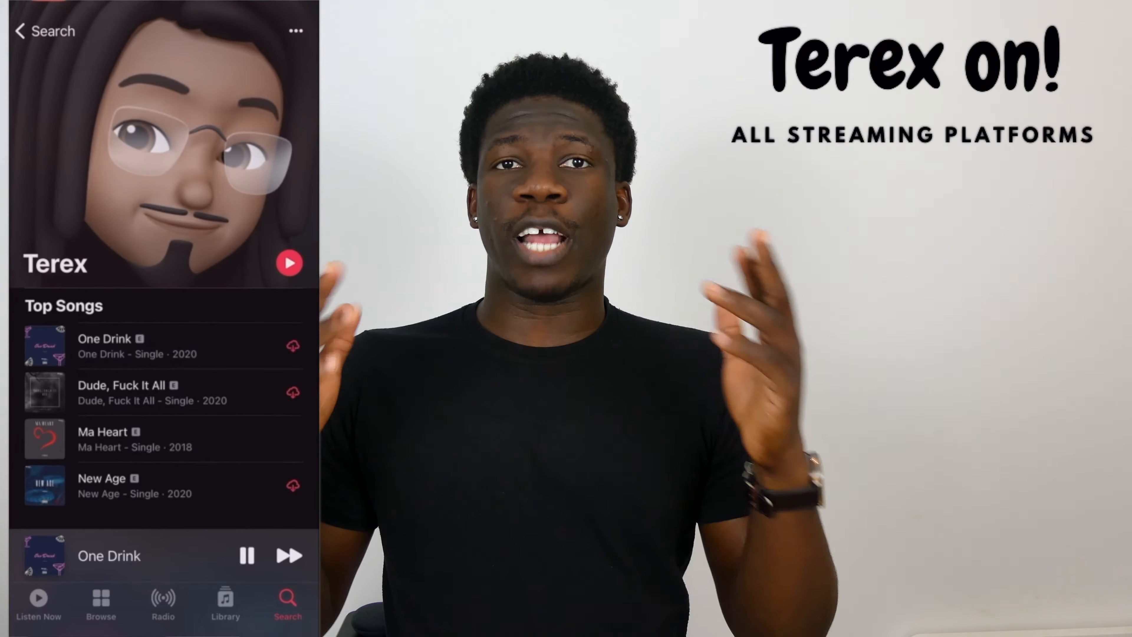
left_click(109, 556)
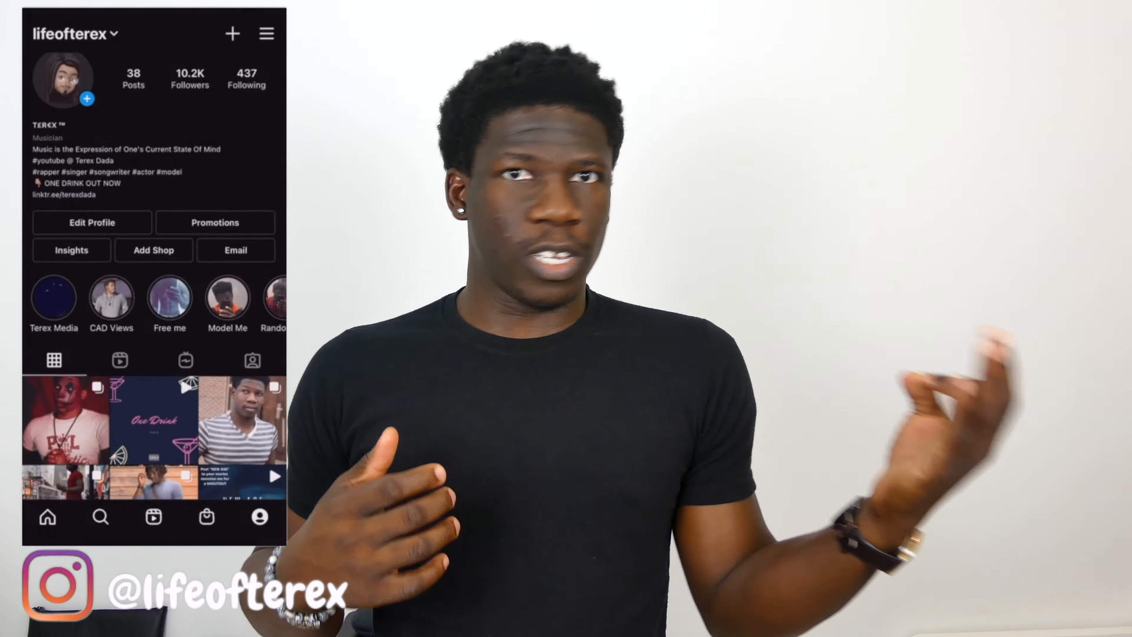
scroll("down", 3)
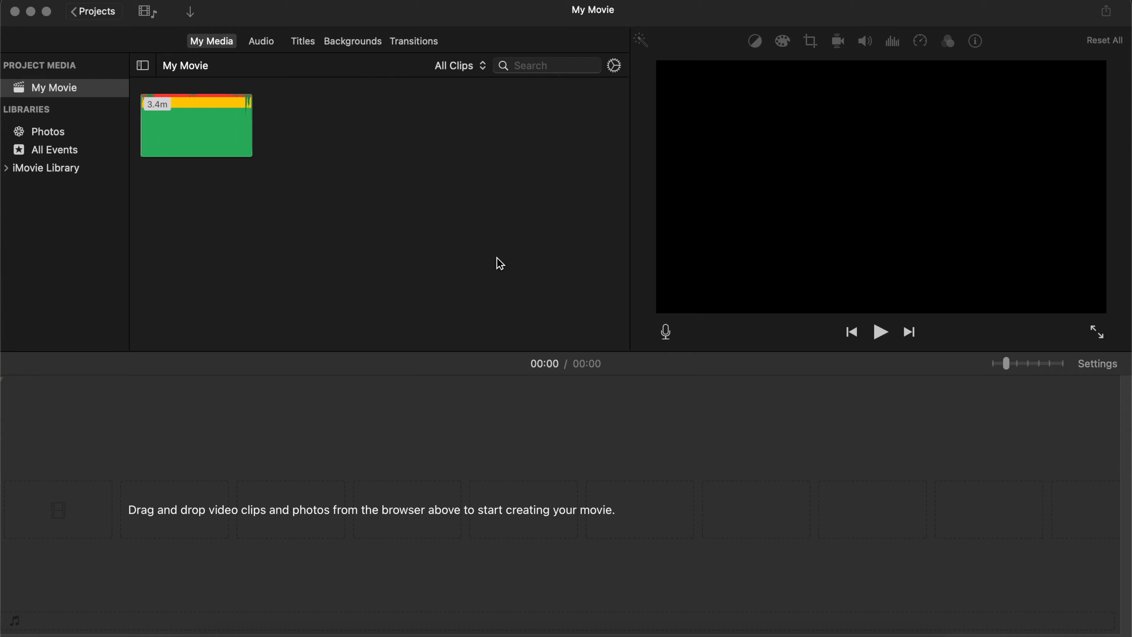
mouse_move(491, 247)
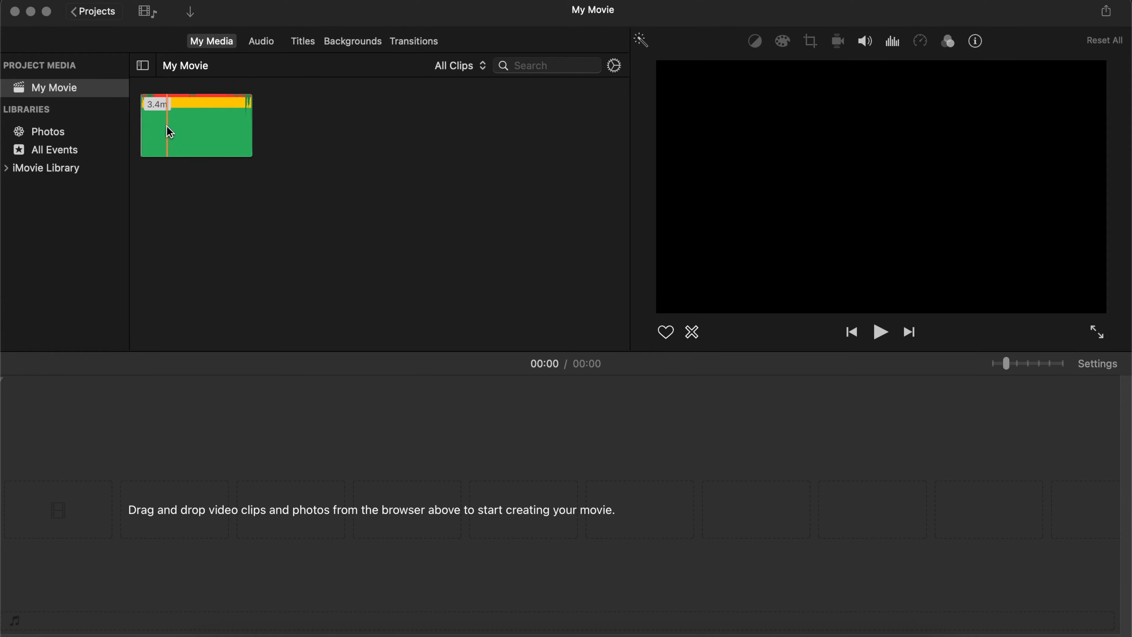
Step: Drag the 3.4-minute Like This (The Unstoppable Remix) clip from My Media into the timeline
left_click_drag(196, 125, 455, 466)
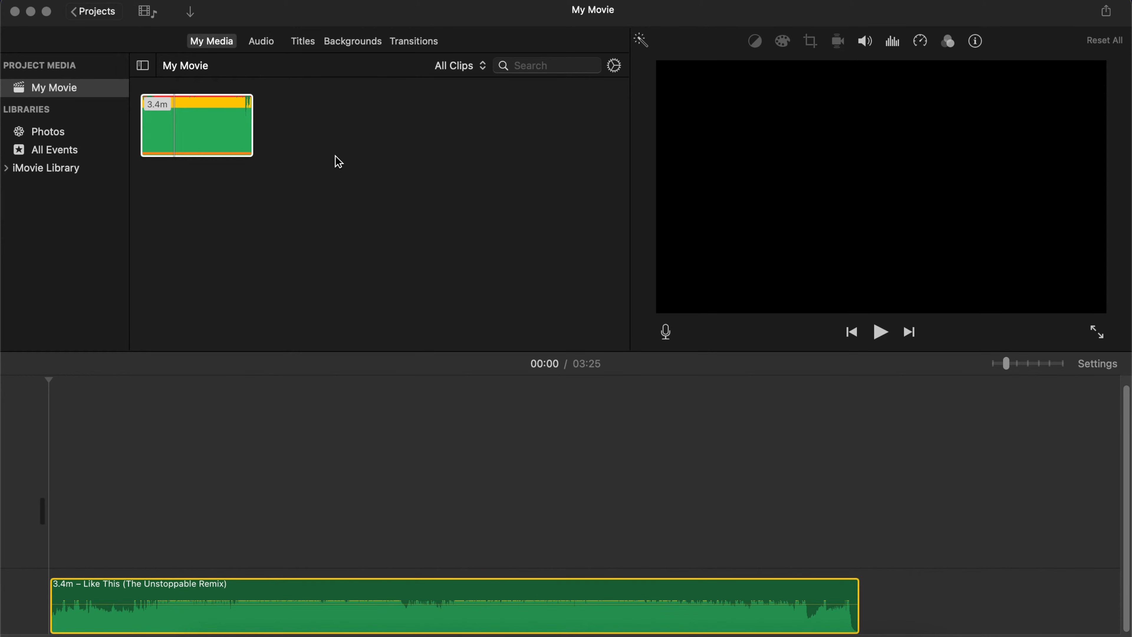
mouse_move(306, 48)
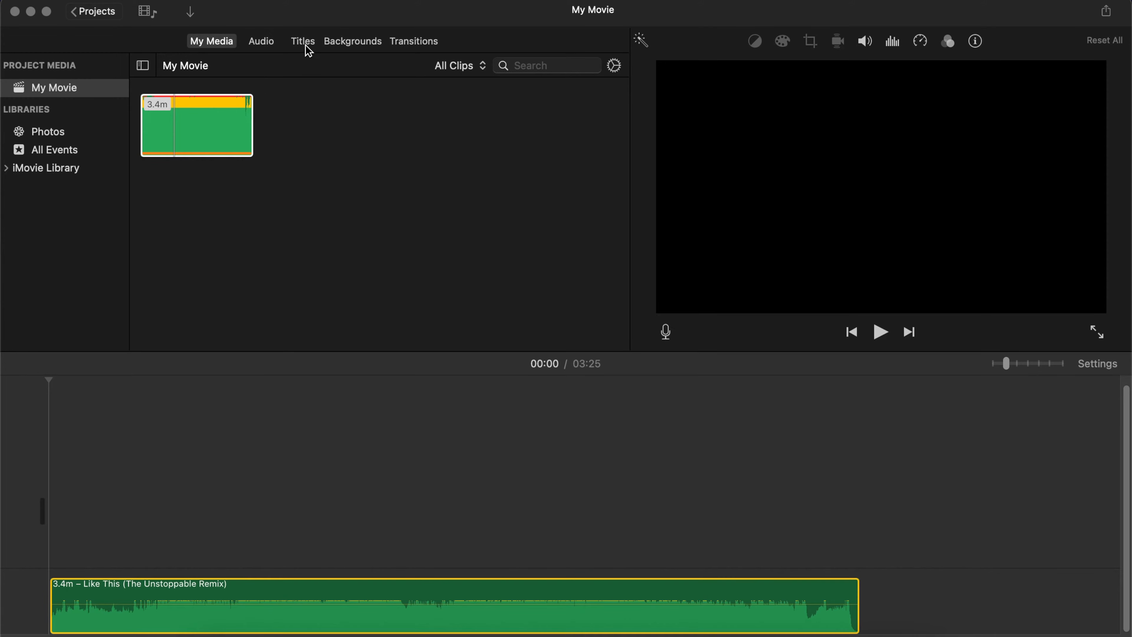
Step: Show the Titles library and scroll its thumbnails down to Scrolling Credits
left_click(302, 41)
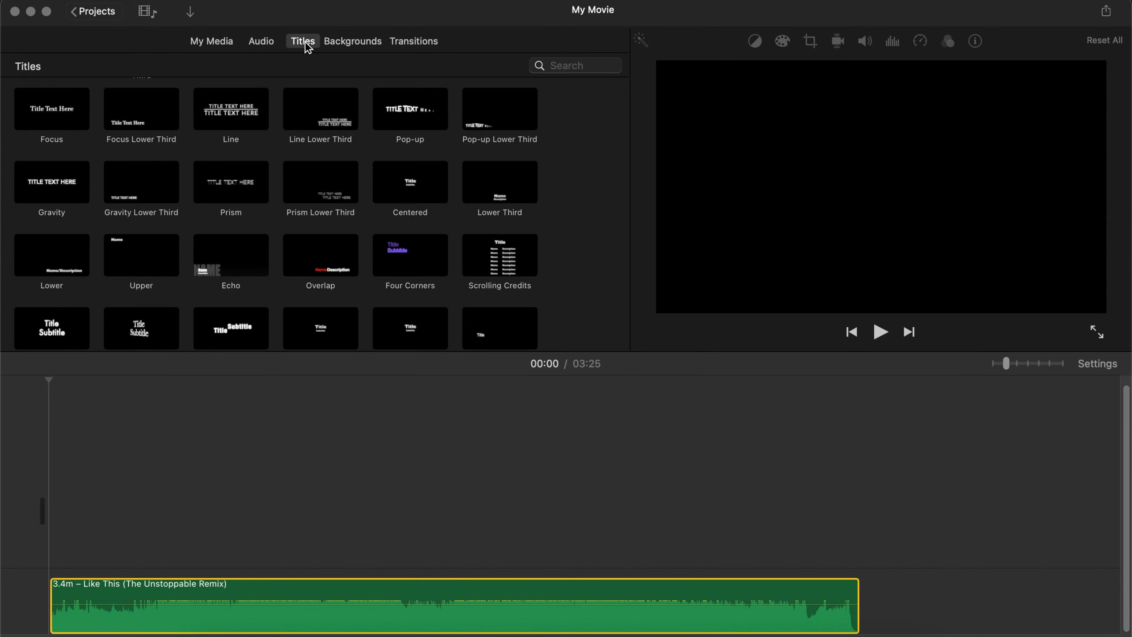
scroll("down", 3)
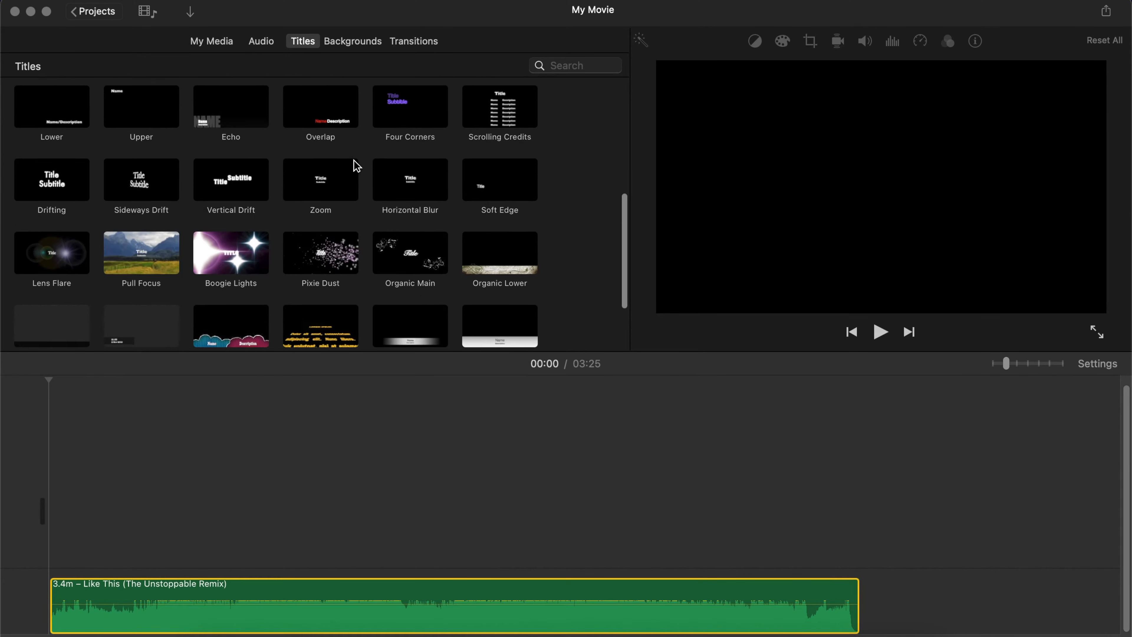
scroll("down", 3)
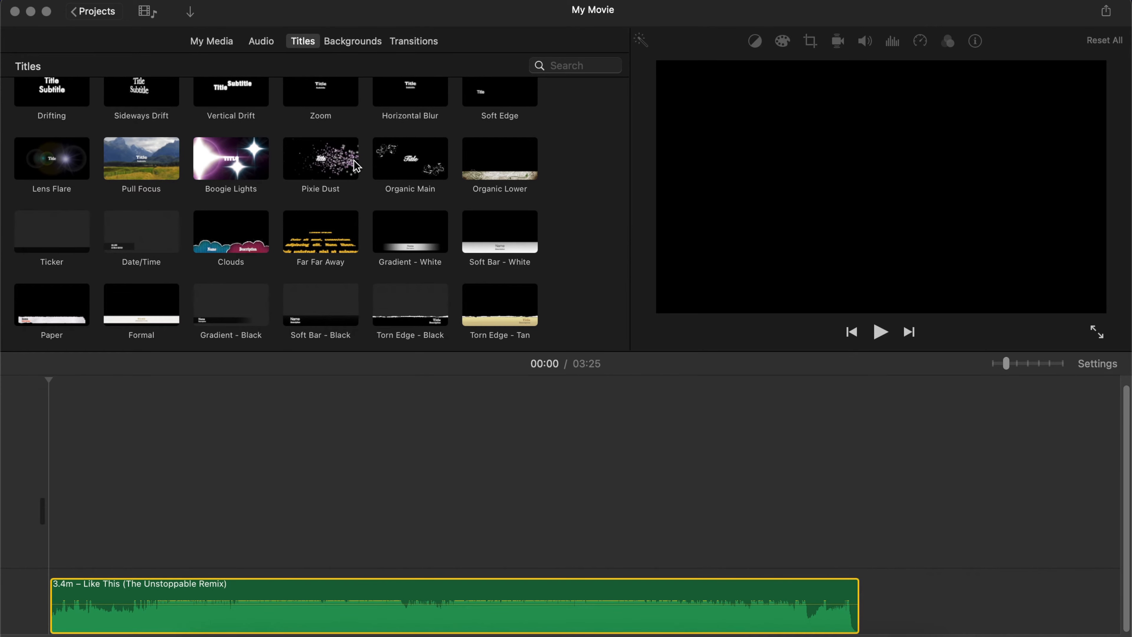
scroll("down", 3)
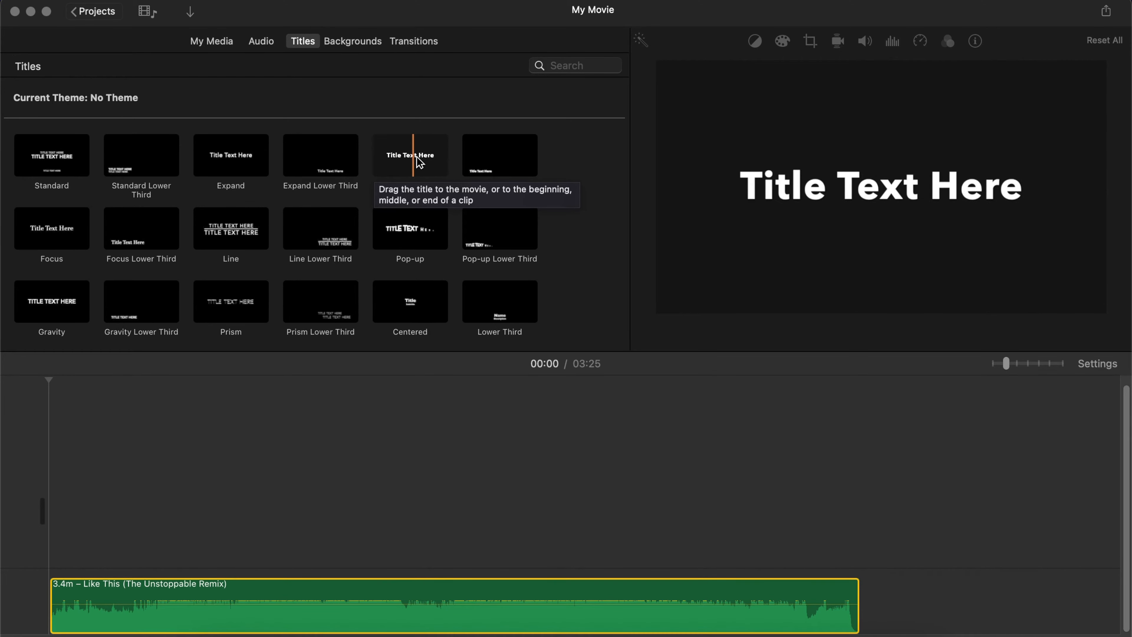
scroll("down", 3)
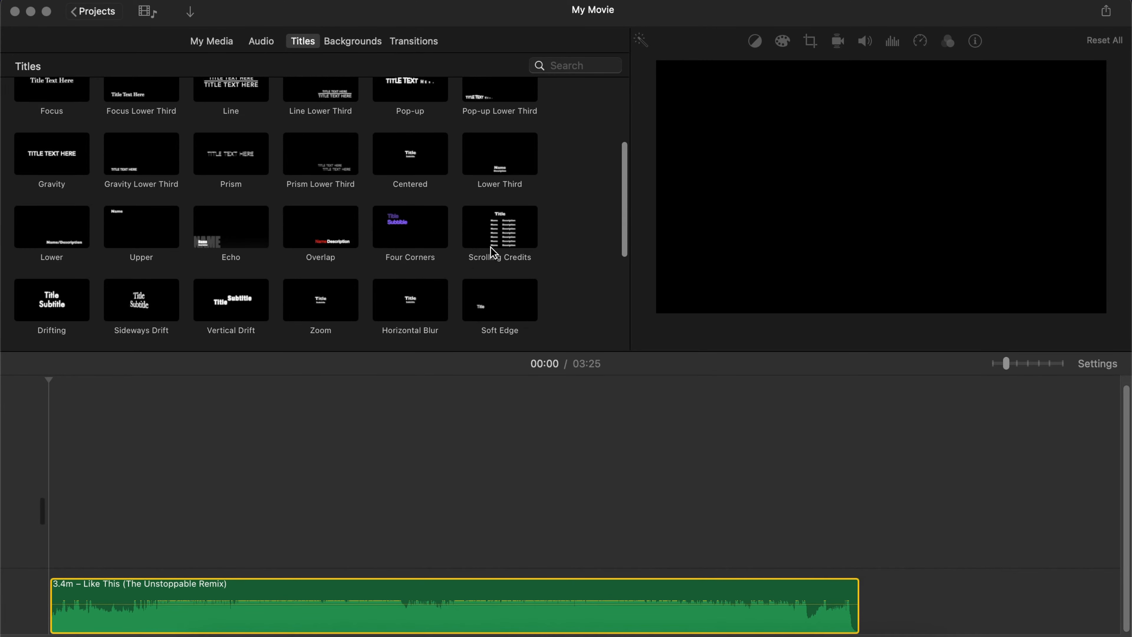
mouse_move(499, 232)
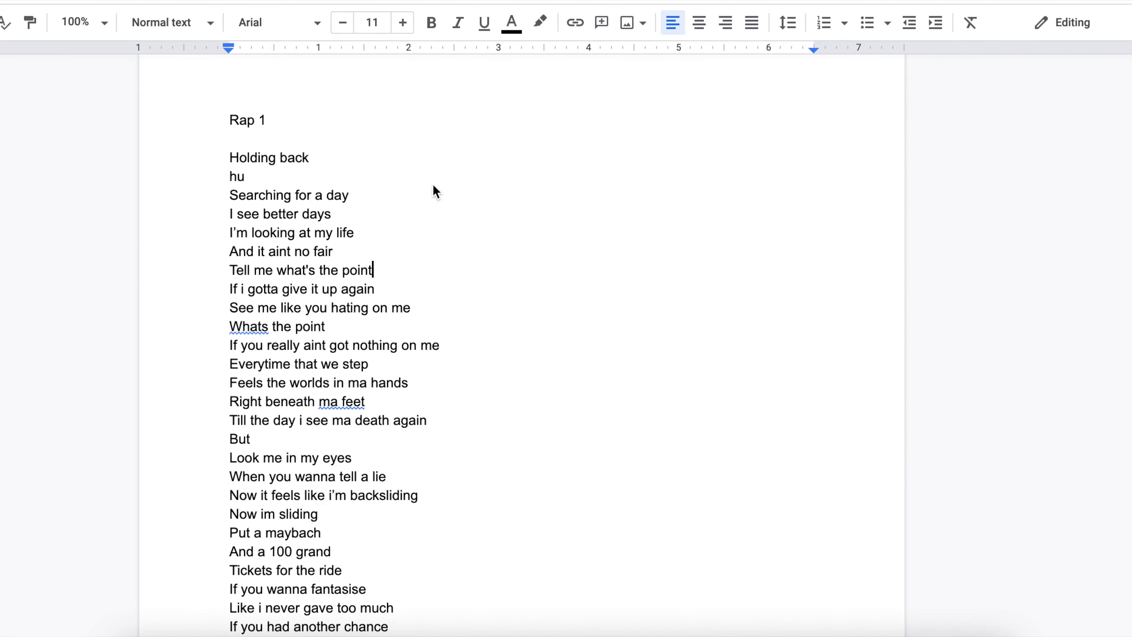
Step: Select the Rap 1 lyrics from the first line down through the last
left_click_drag(229, 158, 374, 270)
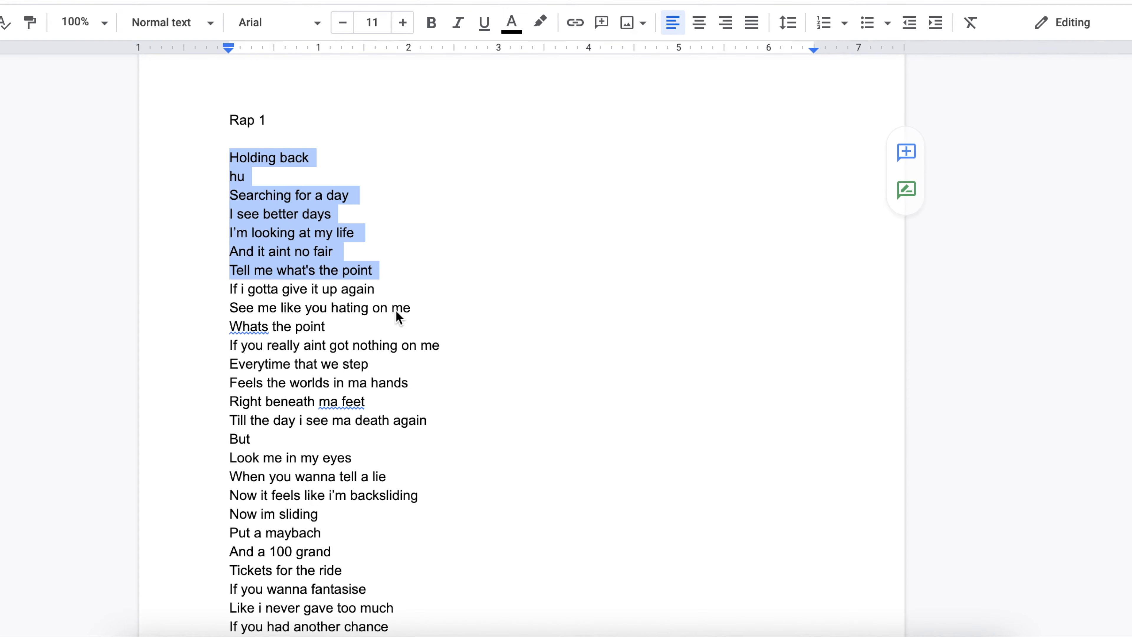
scroll("down", 3)
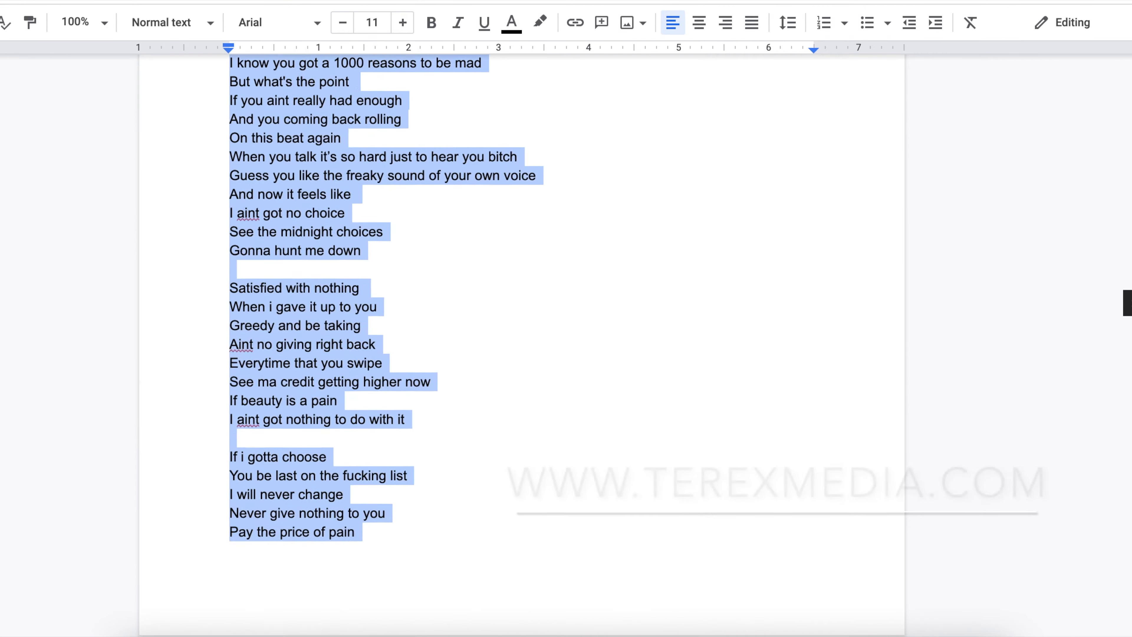
scroll("down", 3)
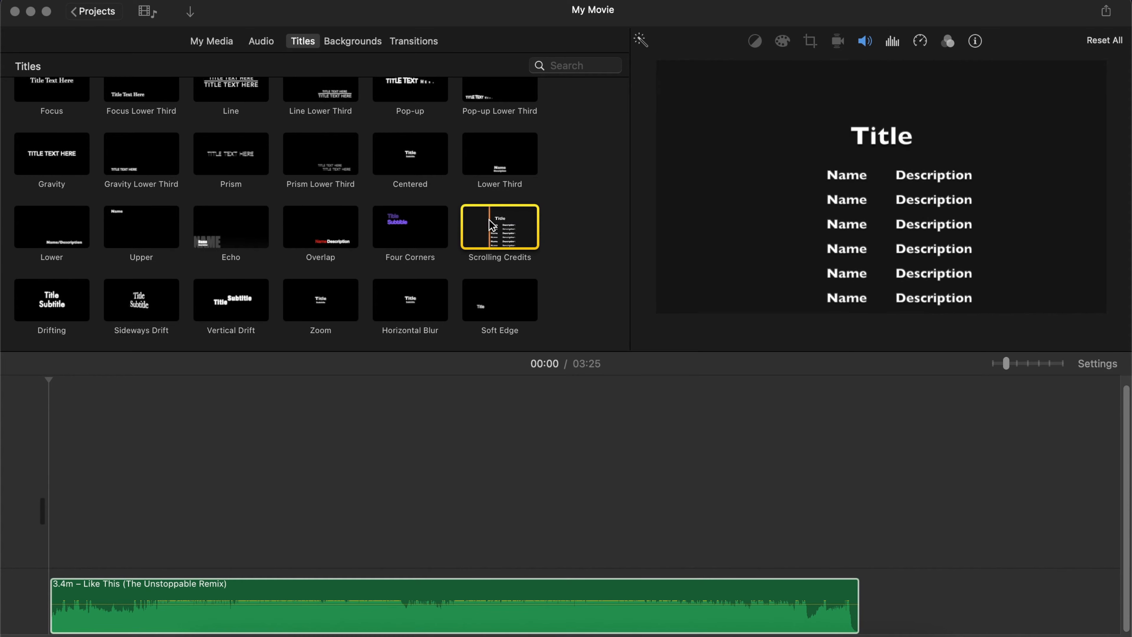
Step: Place Scrolling Credits at the timeline start and stretch it to the song's full 3.4 minutes
left_click_drag(499, 228, 94, 505)
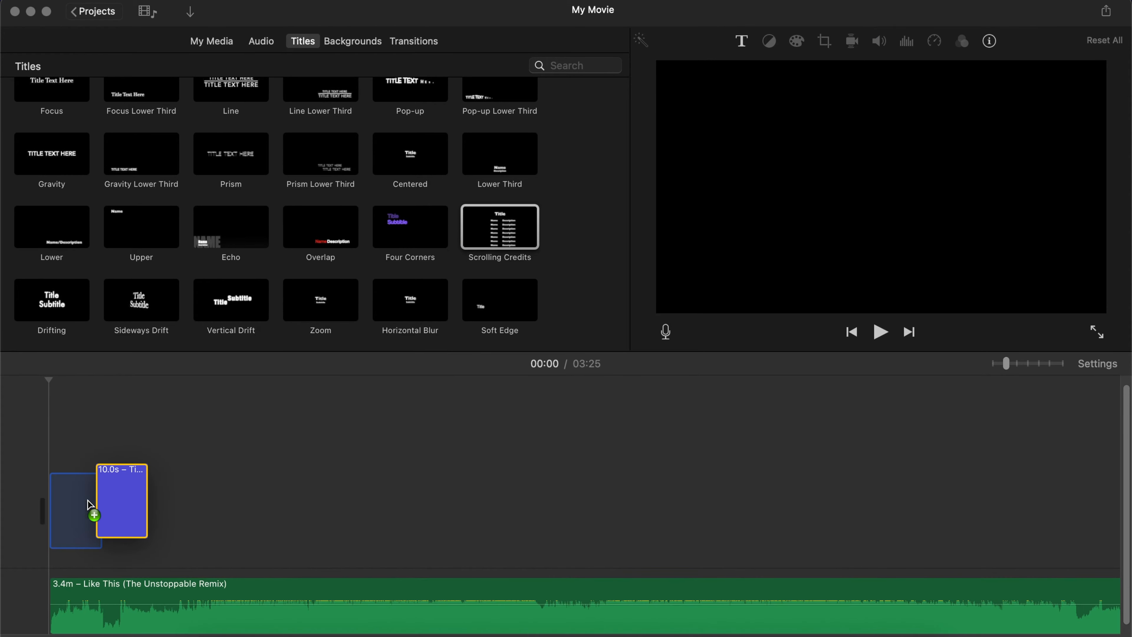
left_click_drag(121, 503, 76, 511)
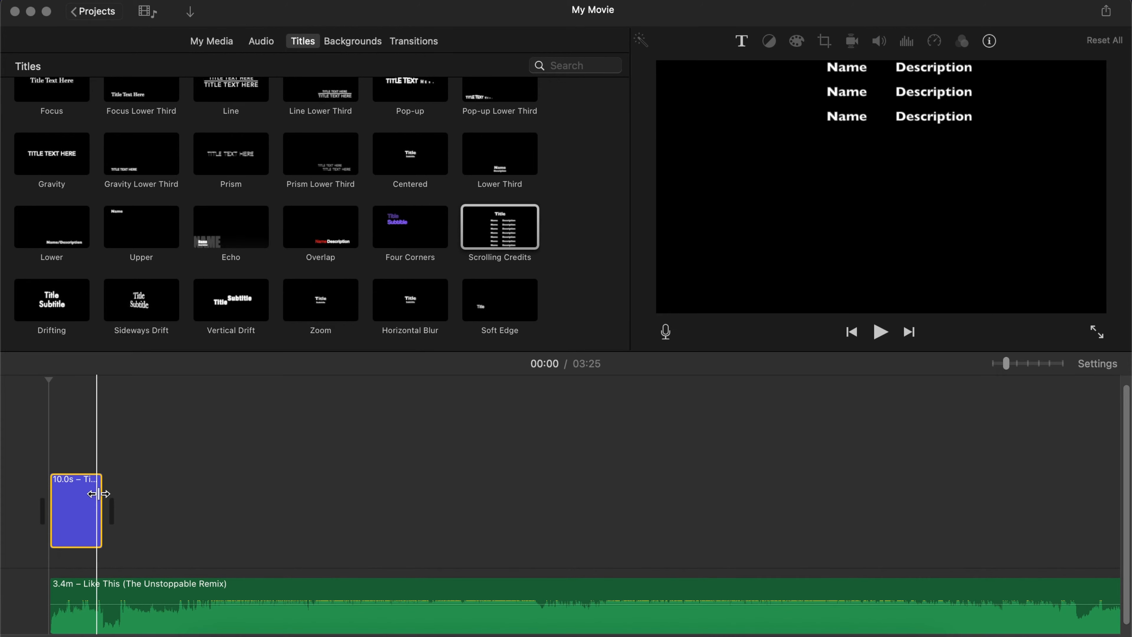
left_click_drag(103, 494, 191, 511)
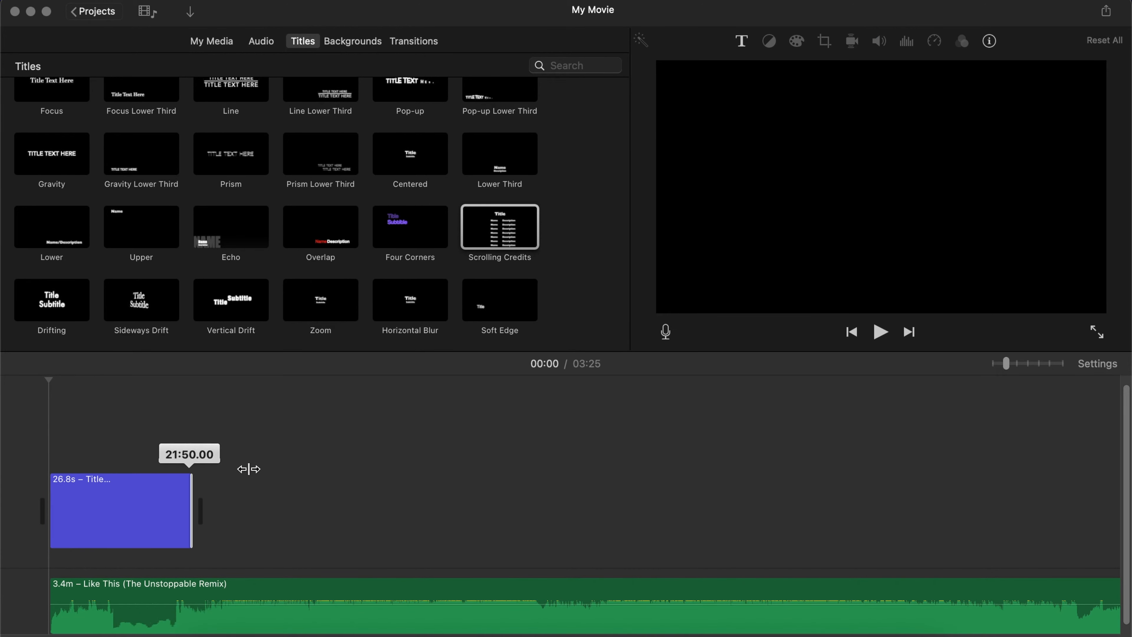
left_click_drag(191, 512, 1122, 511)
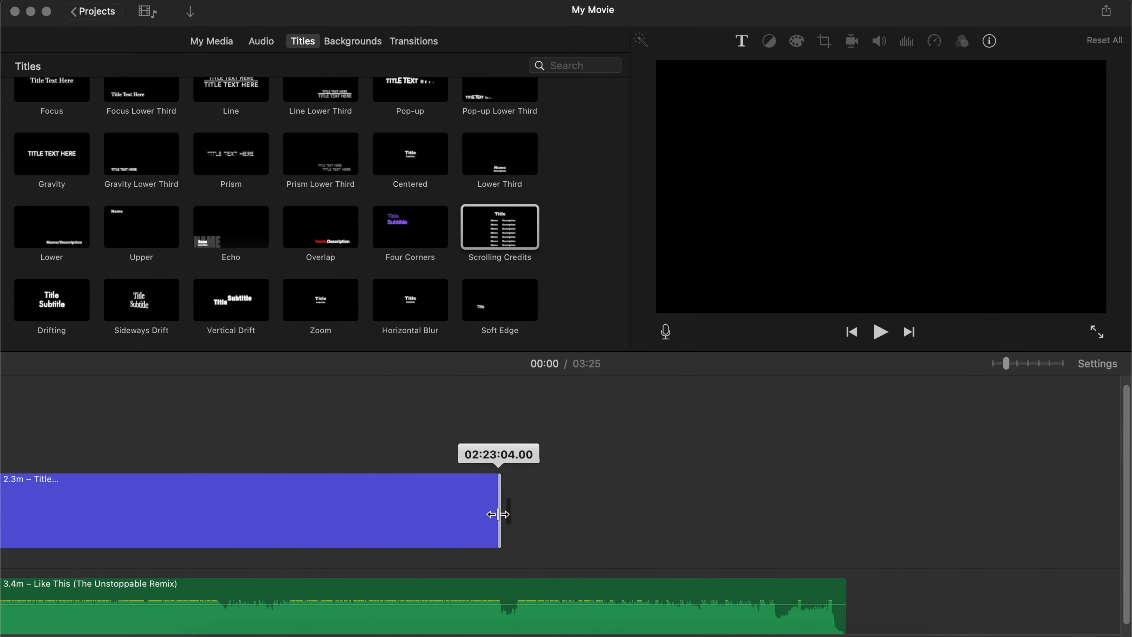
left_click_drag(499, 515, 826, 511)
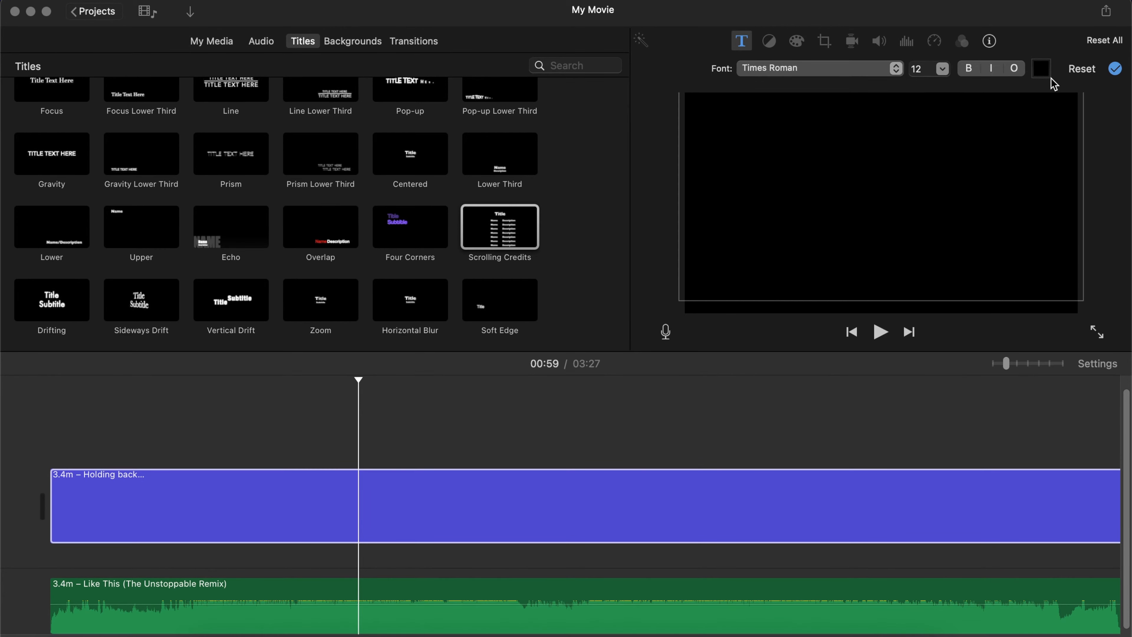
Step: Raise the lyric text size through 36 up to 58 in the title inspector
left_click(1042, 68)
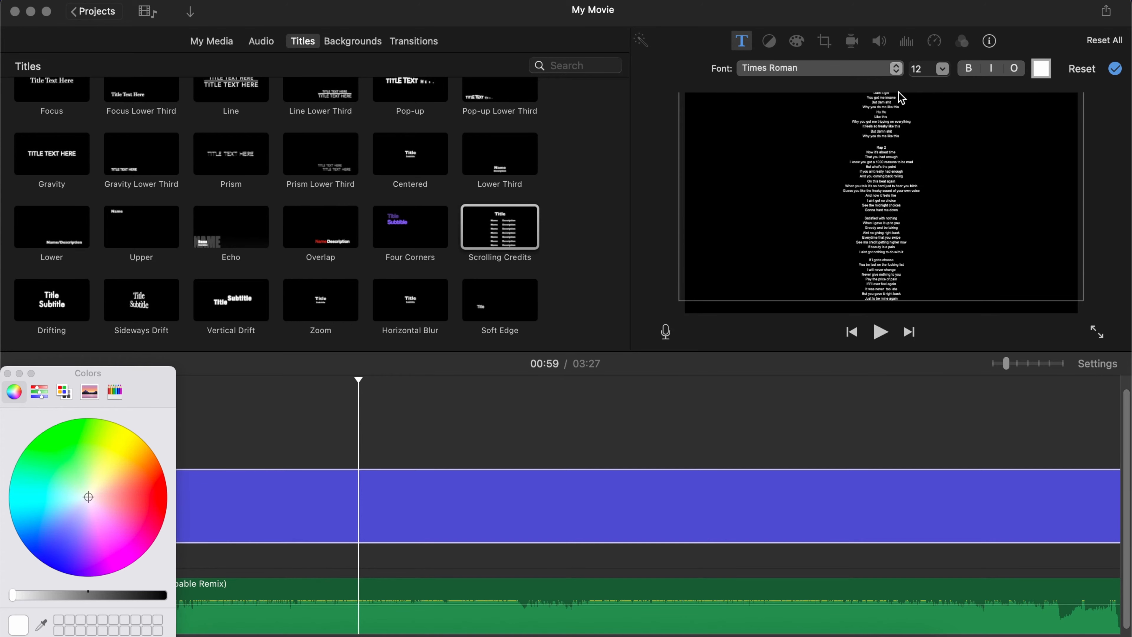
left_click(941, 68)
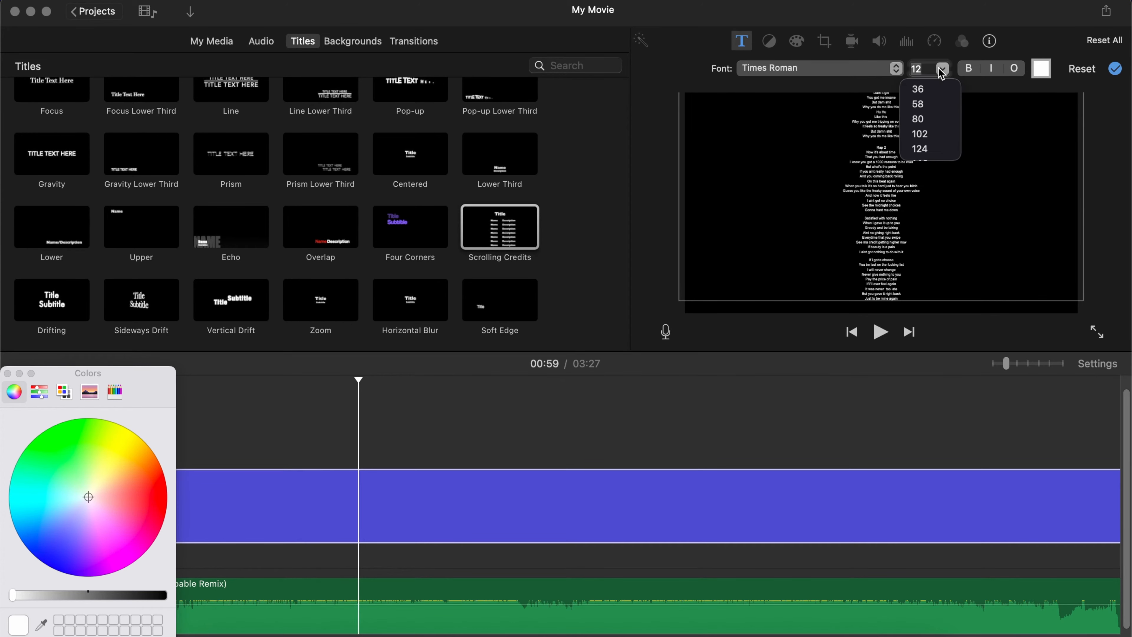
mouse_move(932, 100)
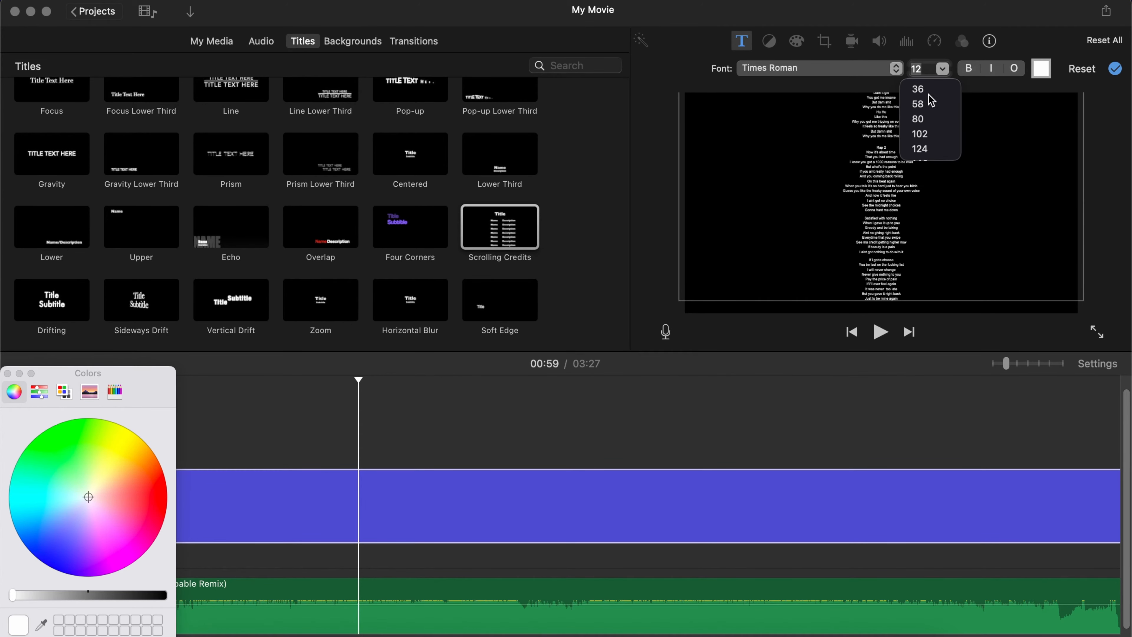
left_click(919, 89)
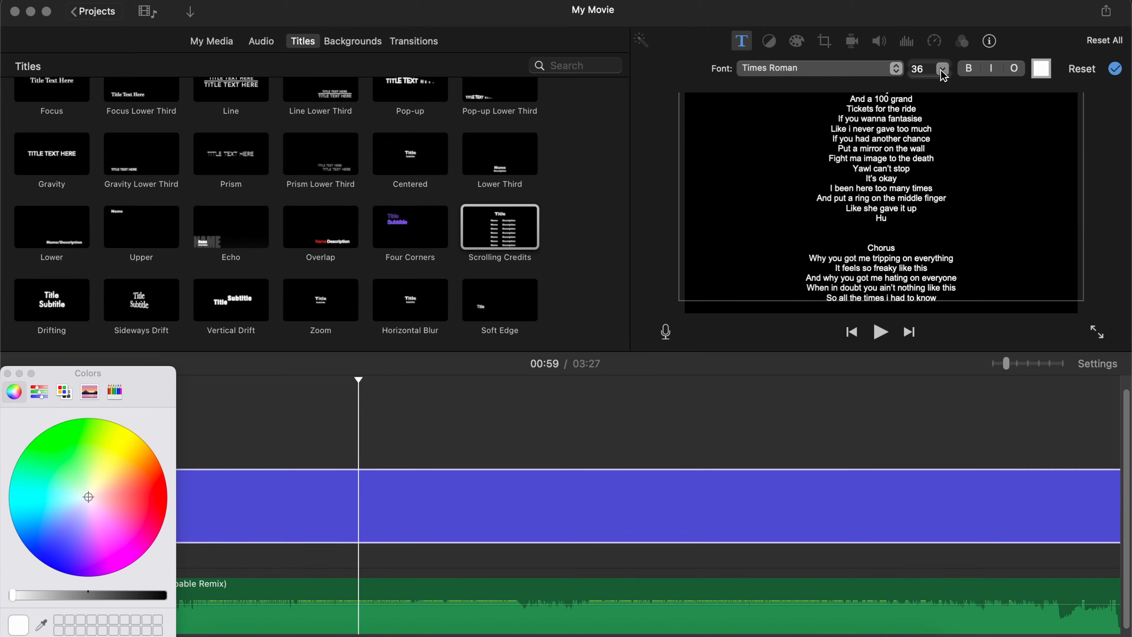
left_click(942, 63)
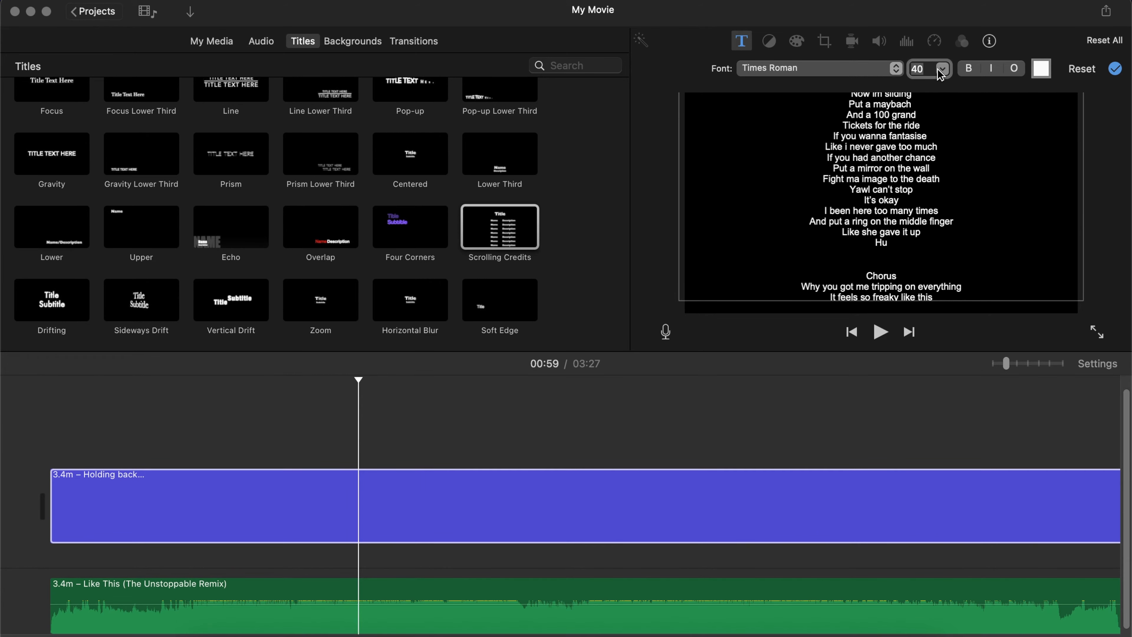
left_click(941, 64)
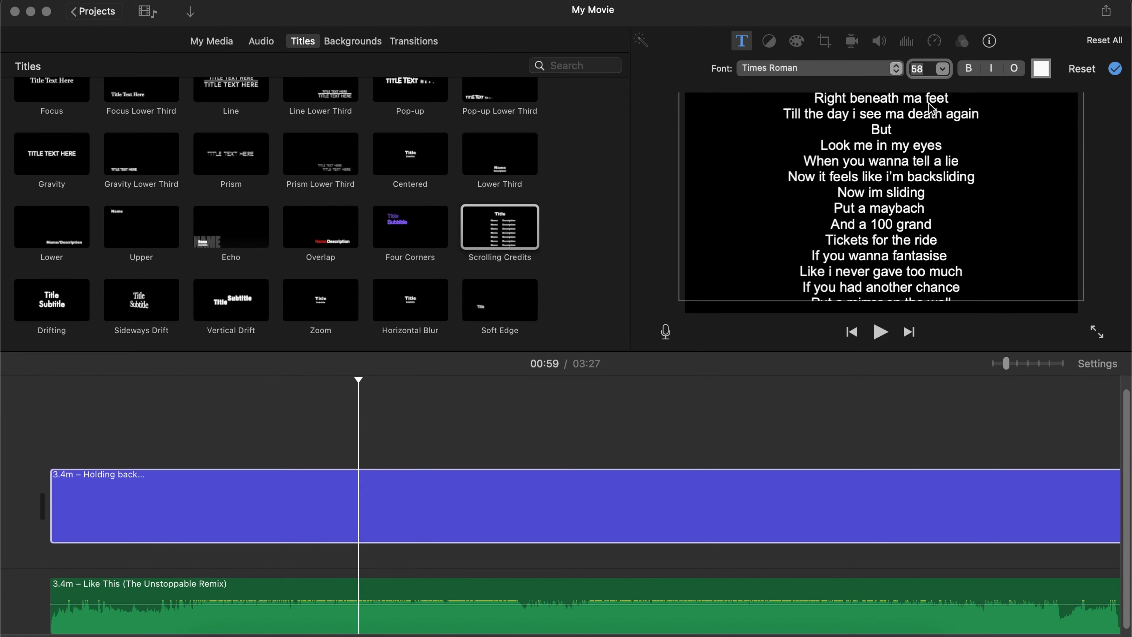
mouse_move(470, 279)
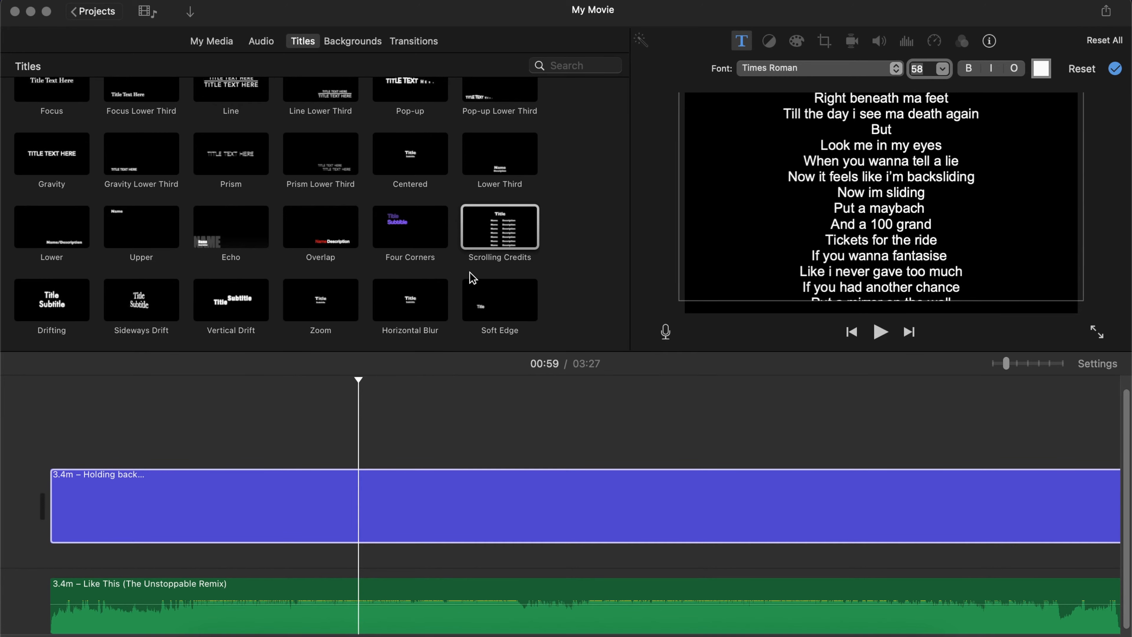
Step: Check the Font list, then move playback to 0:31 in the timeline
left_click(817, 67)
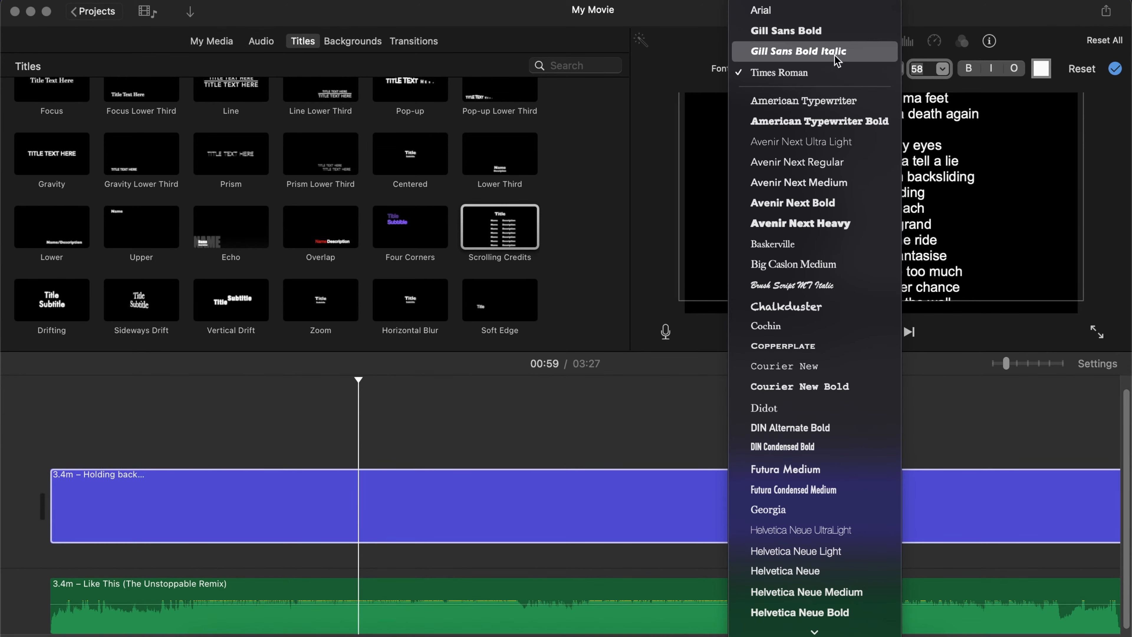
left_click(797, 51)
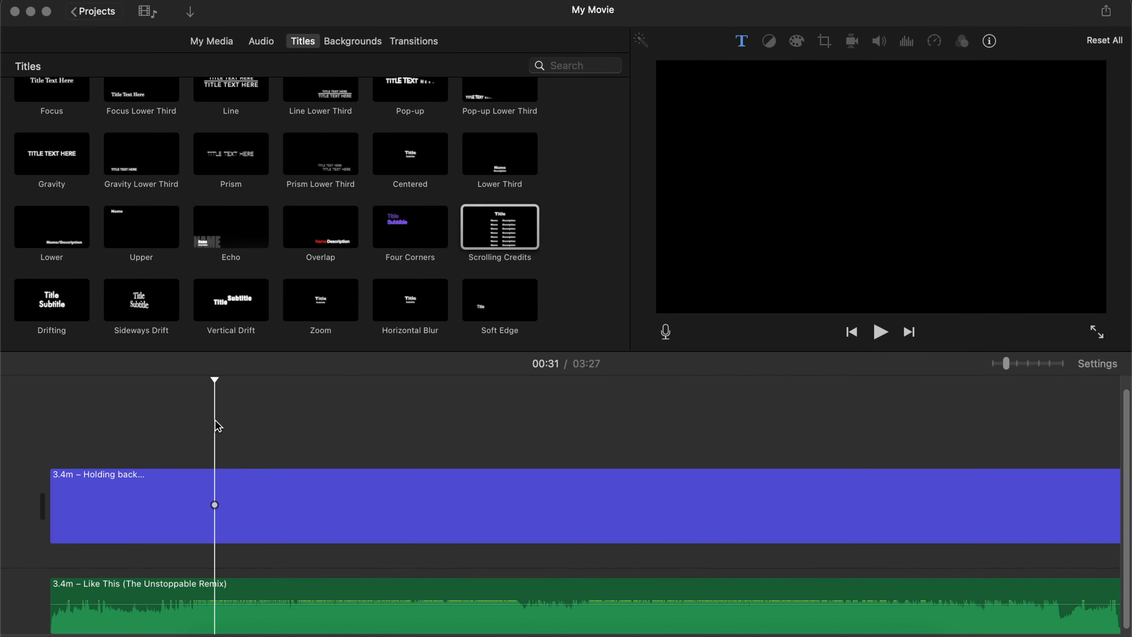
left_click(880, 332)
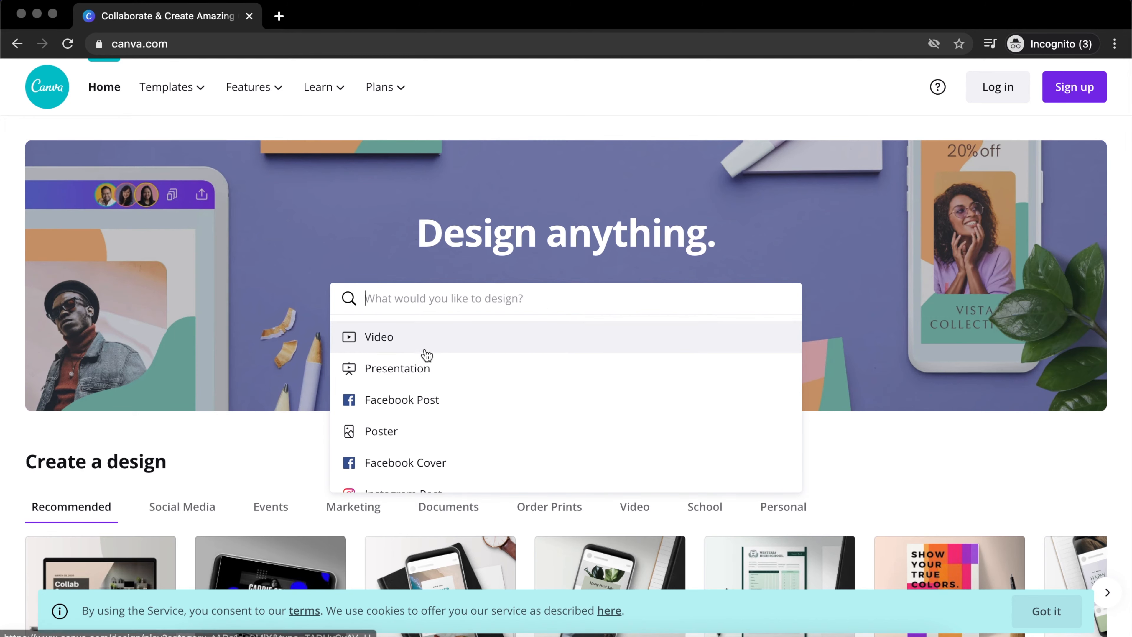
Step: Choose Video from Canva's design search to start a new video design
left_click(378, 337)
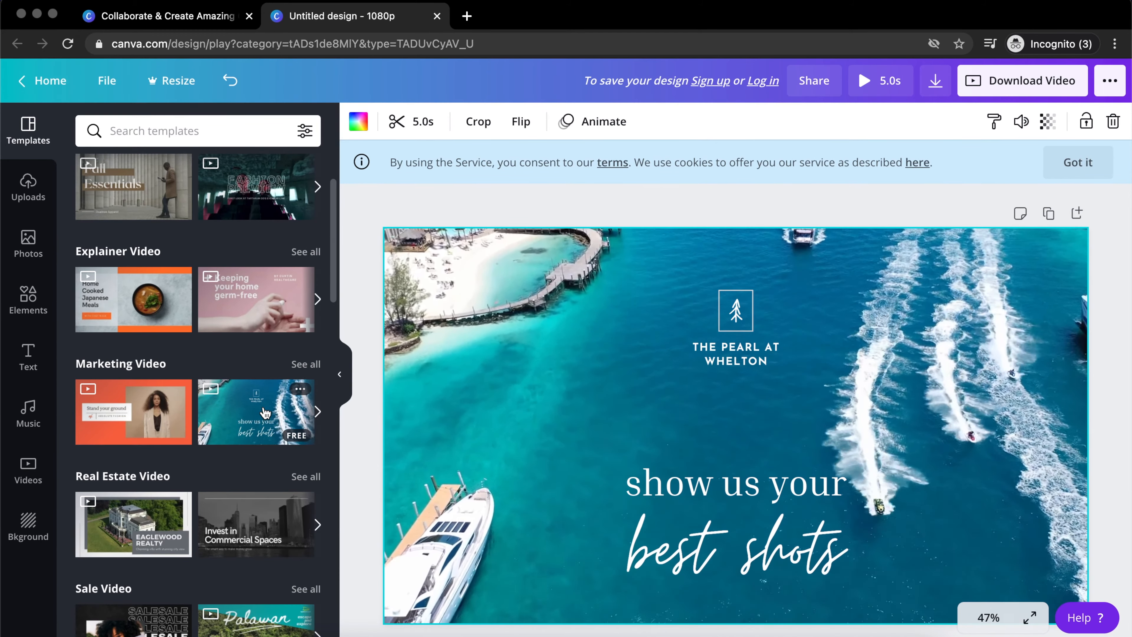
scroll("down", 3)
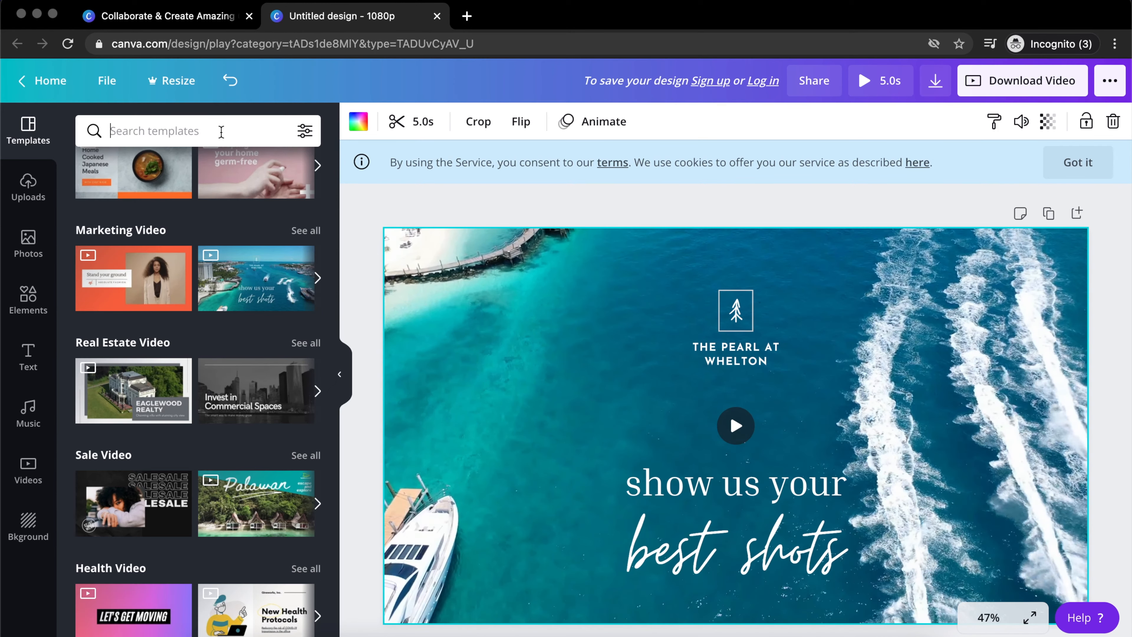
Step: Search templates for music and try Shop Limited Edition Merch and Stay Tuned For Upcoming Gigs
type("music")
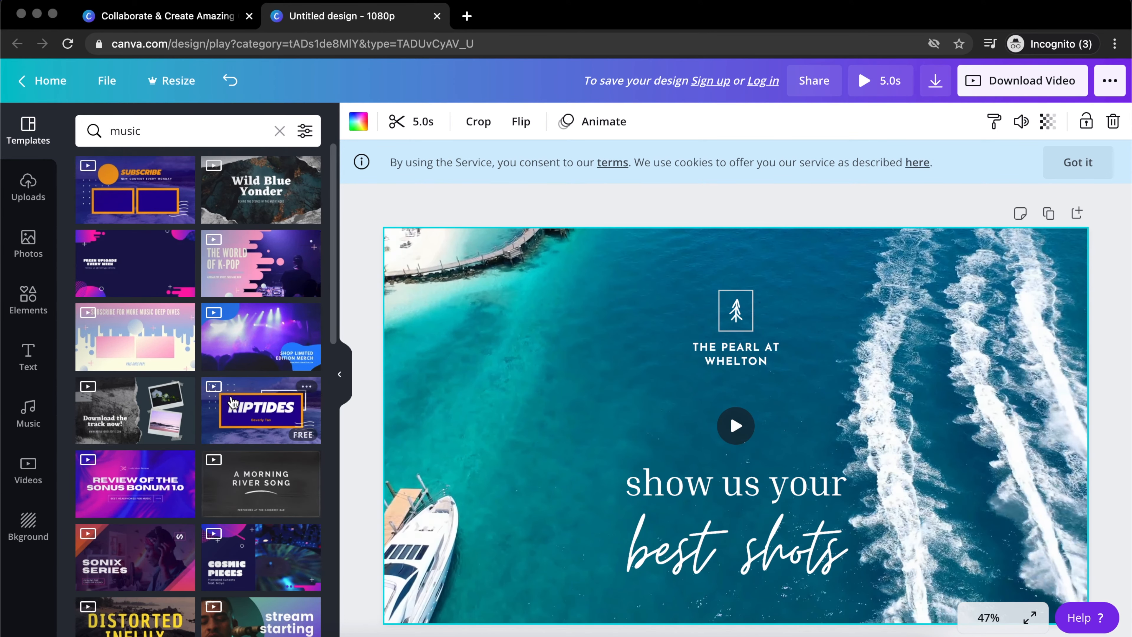
left_click(260, 337)
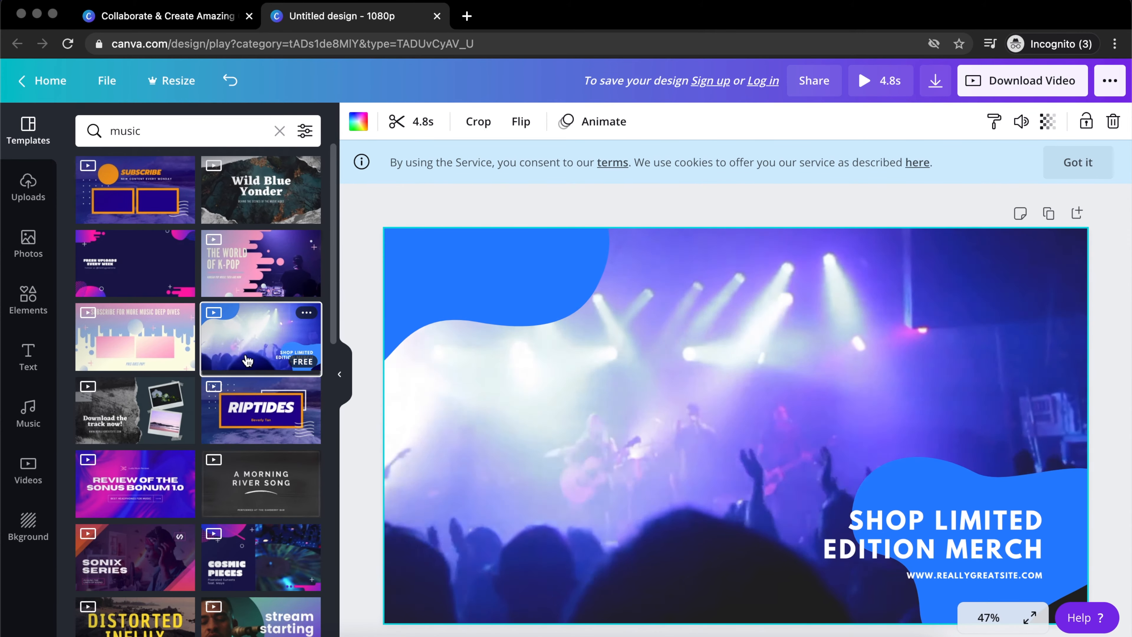
scroll("down", 3)
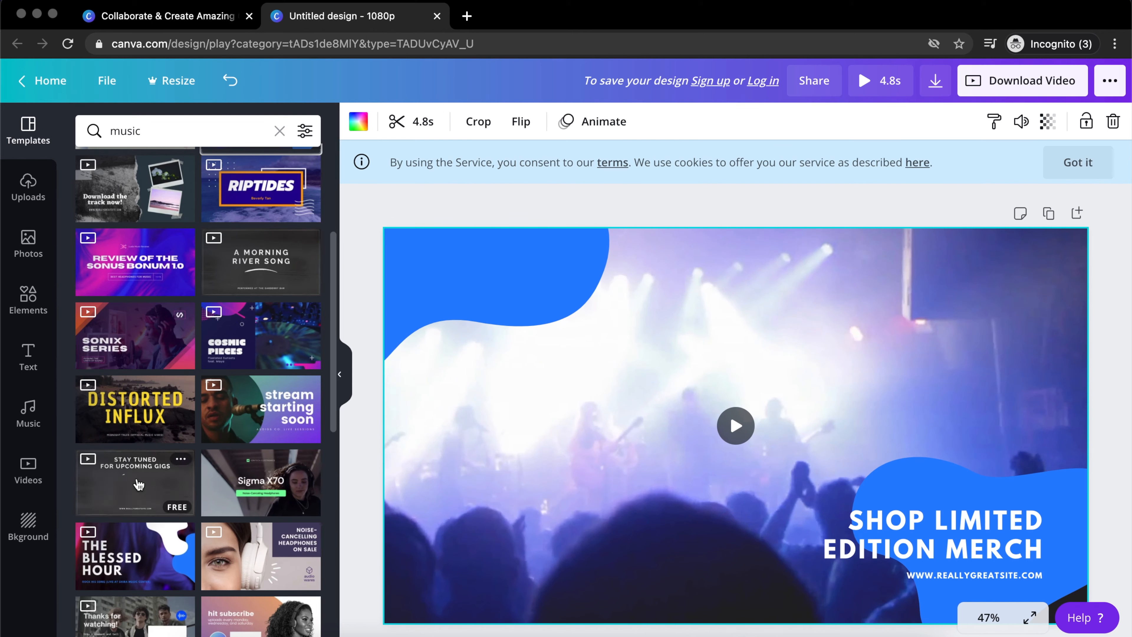
scroll("down", 3)
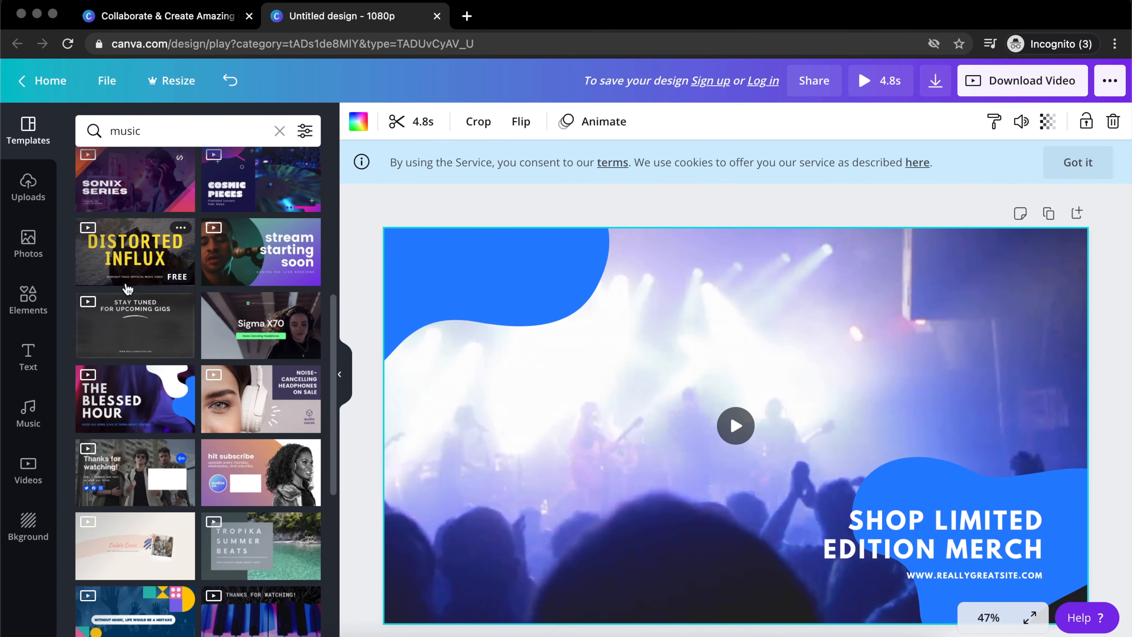
left_click(135, 326)
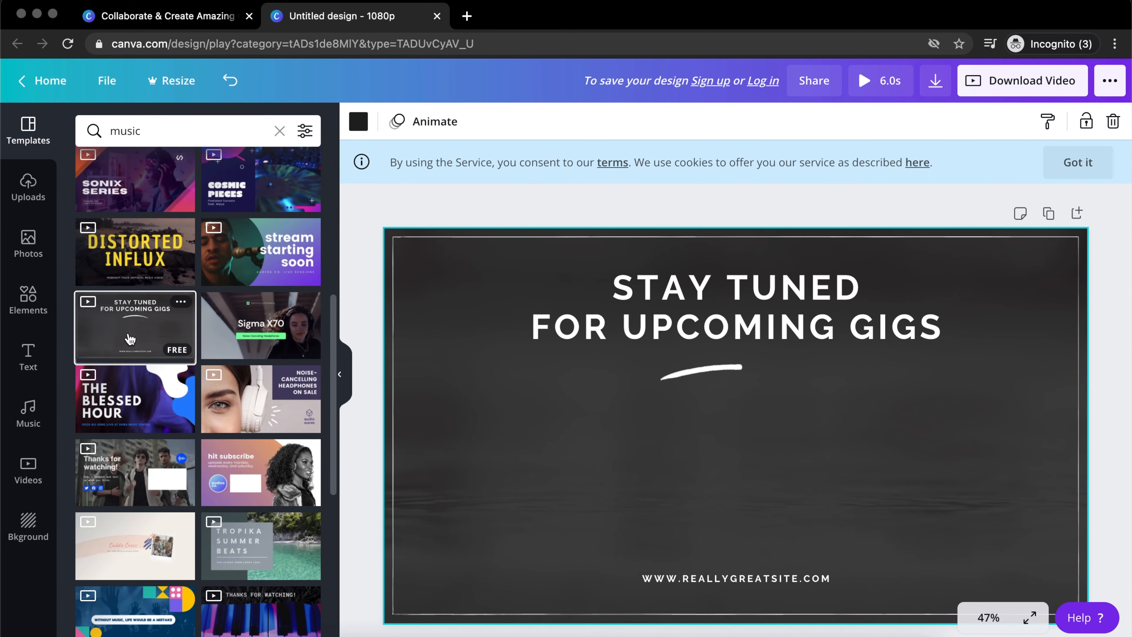
left_click(735, 307)
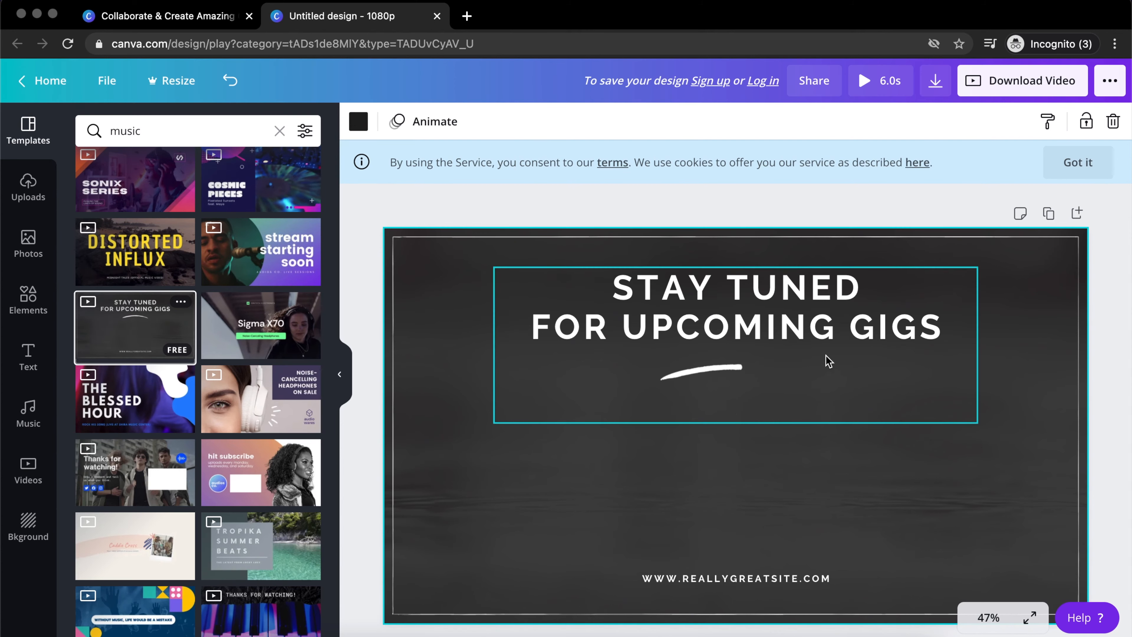
mouse_move(755, 380)
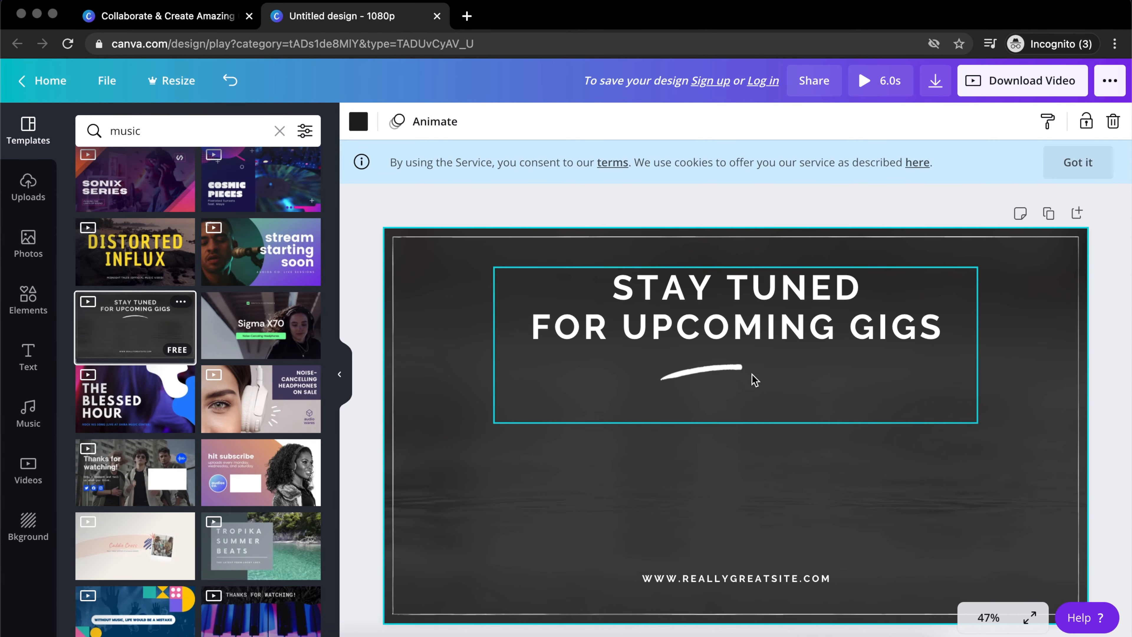
Step: Try Subscribe New Content Every Monday, then leave Fresh Uploads Every Week on the canvas
scroll("down", 3)
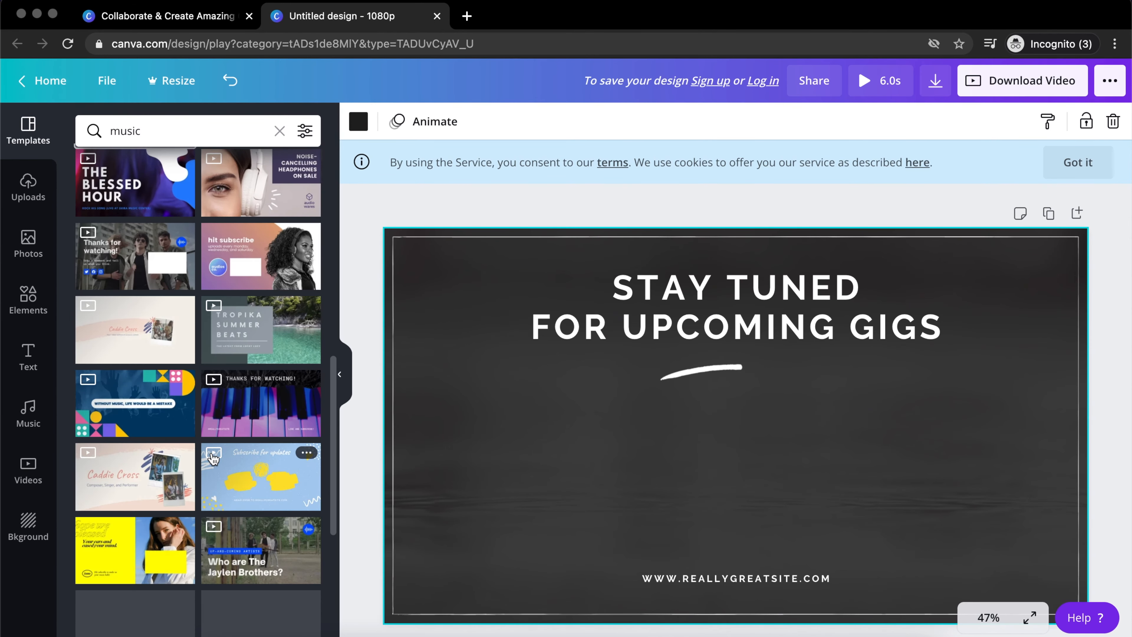
scroll("down", 3)
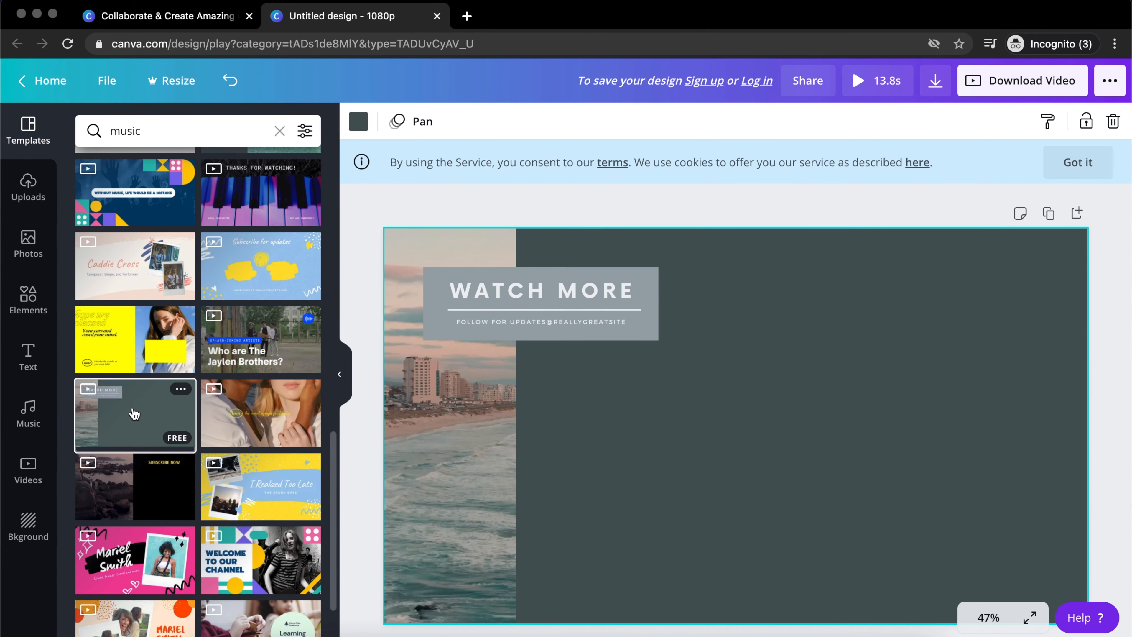
scroll("down", 3)
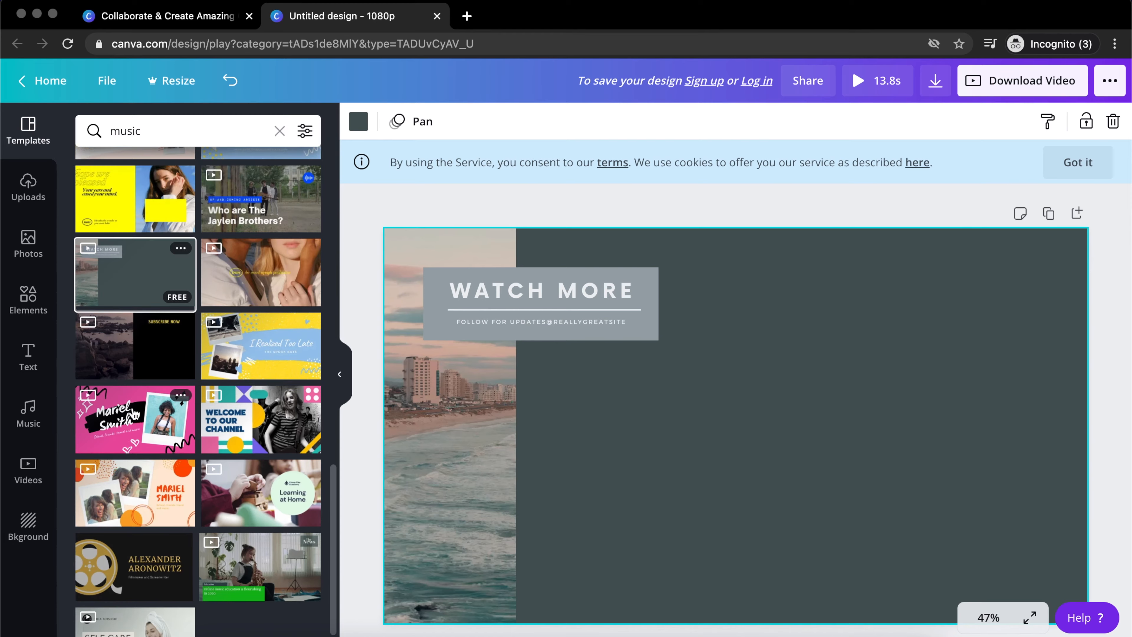
scroll("down", 3)
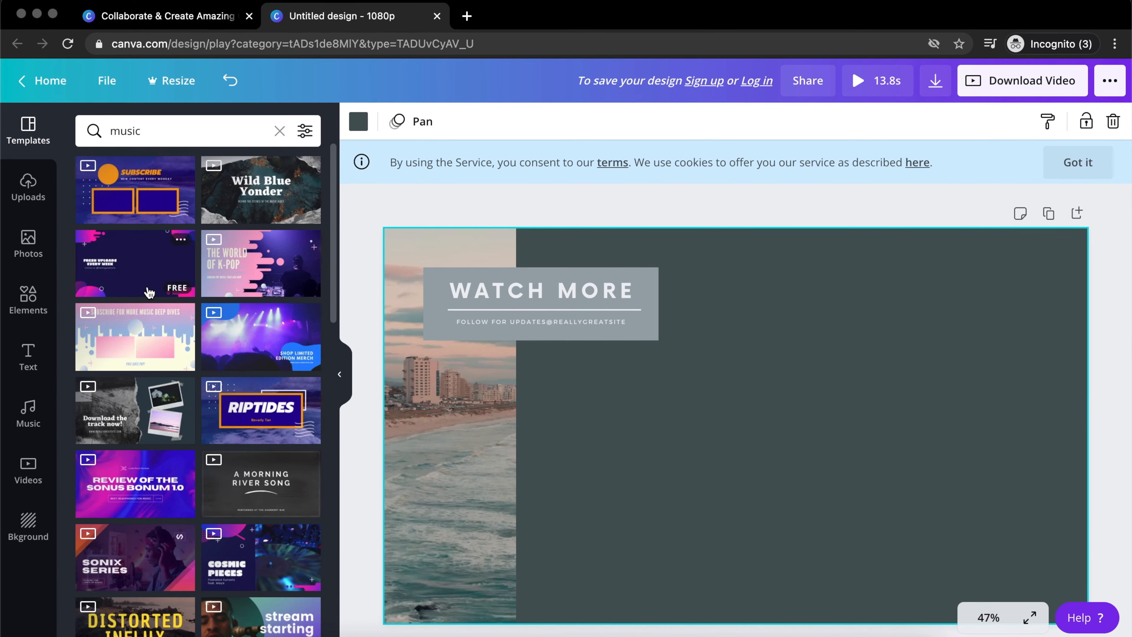
left_click(134, 189)
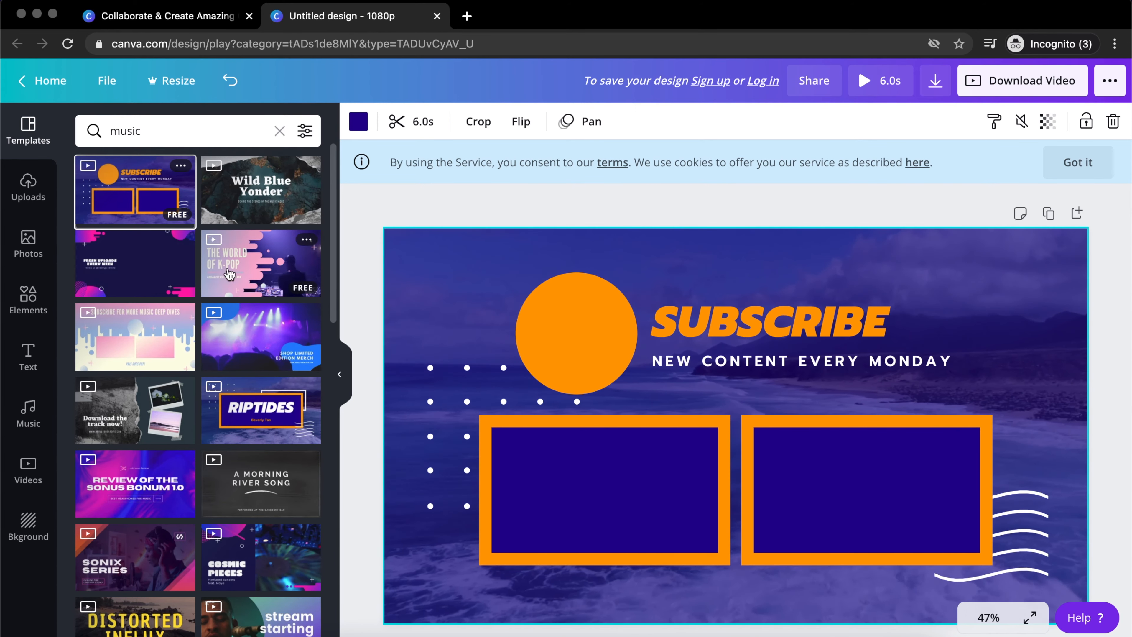
left_click(134, 264)
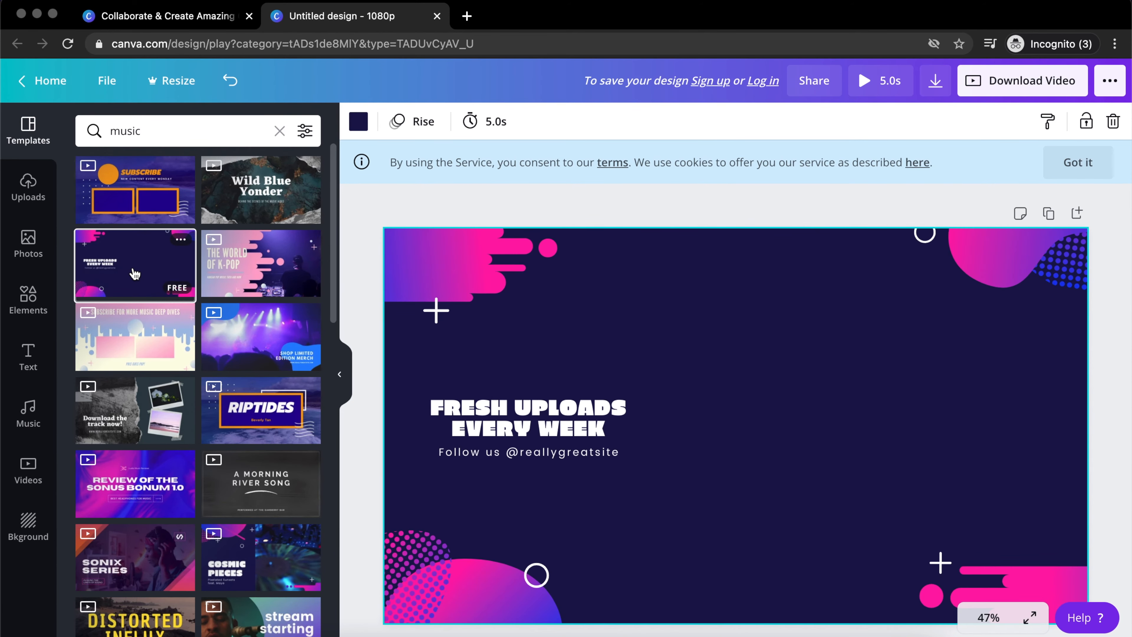